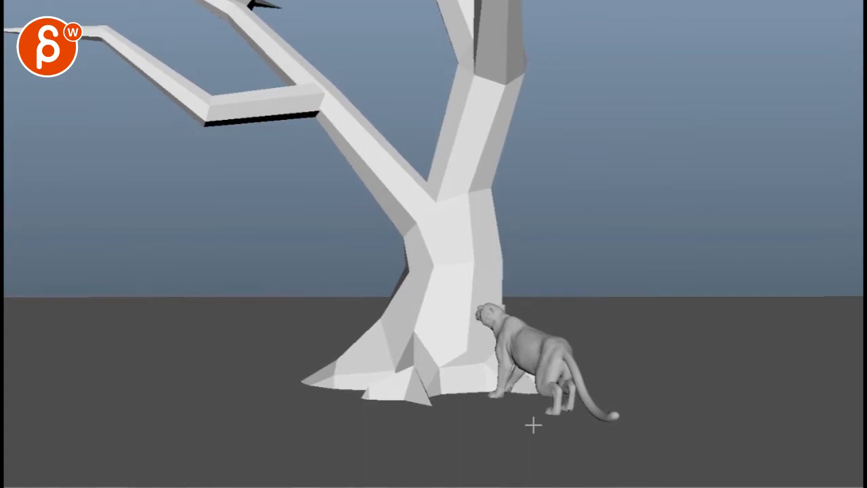
mouse_move(521, 443)
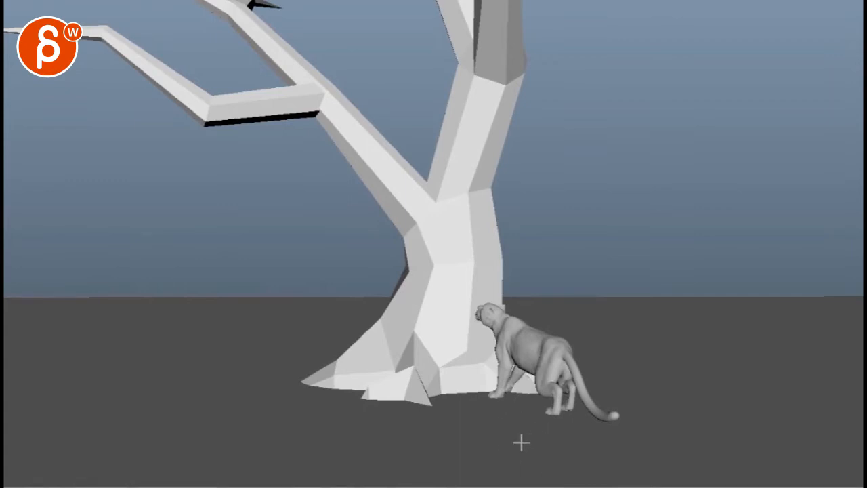
mouse_move(542, 417)
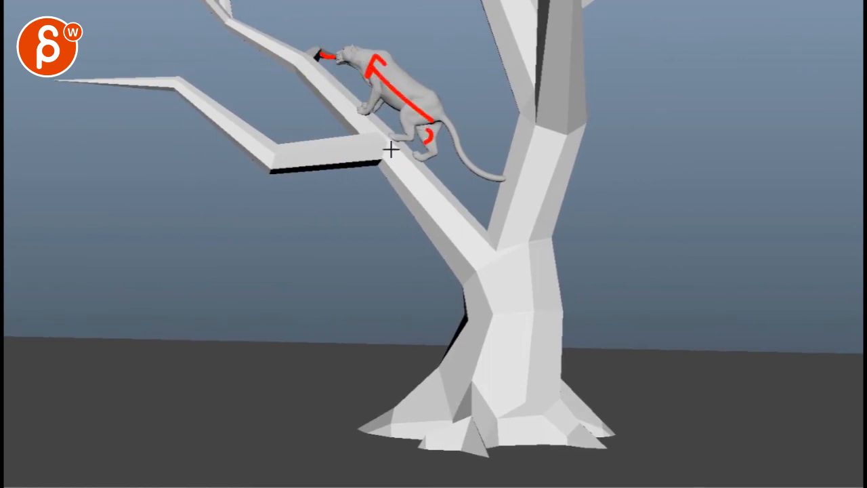
Step: Draw a red annotation arrow up the branch from the trunk to the climbing panther
drag(508, 342, 328, 108)
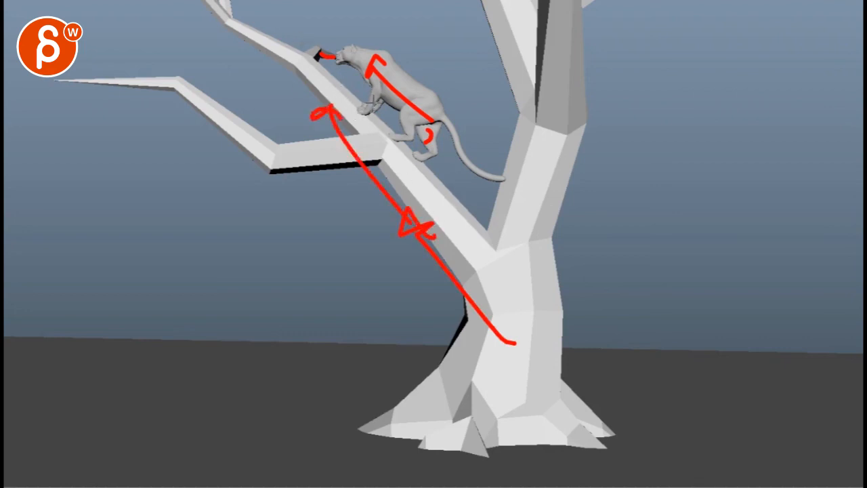